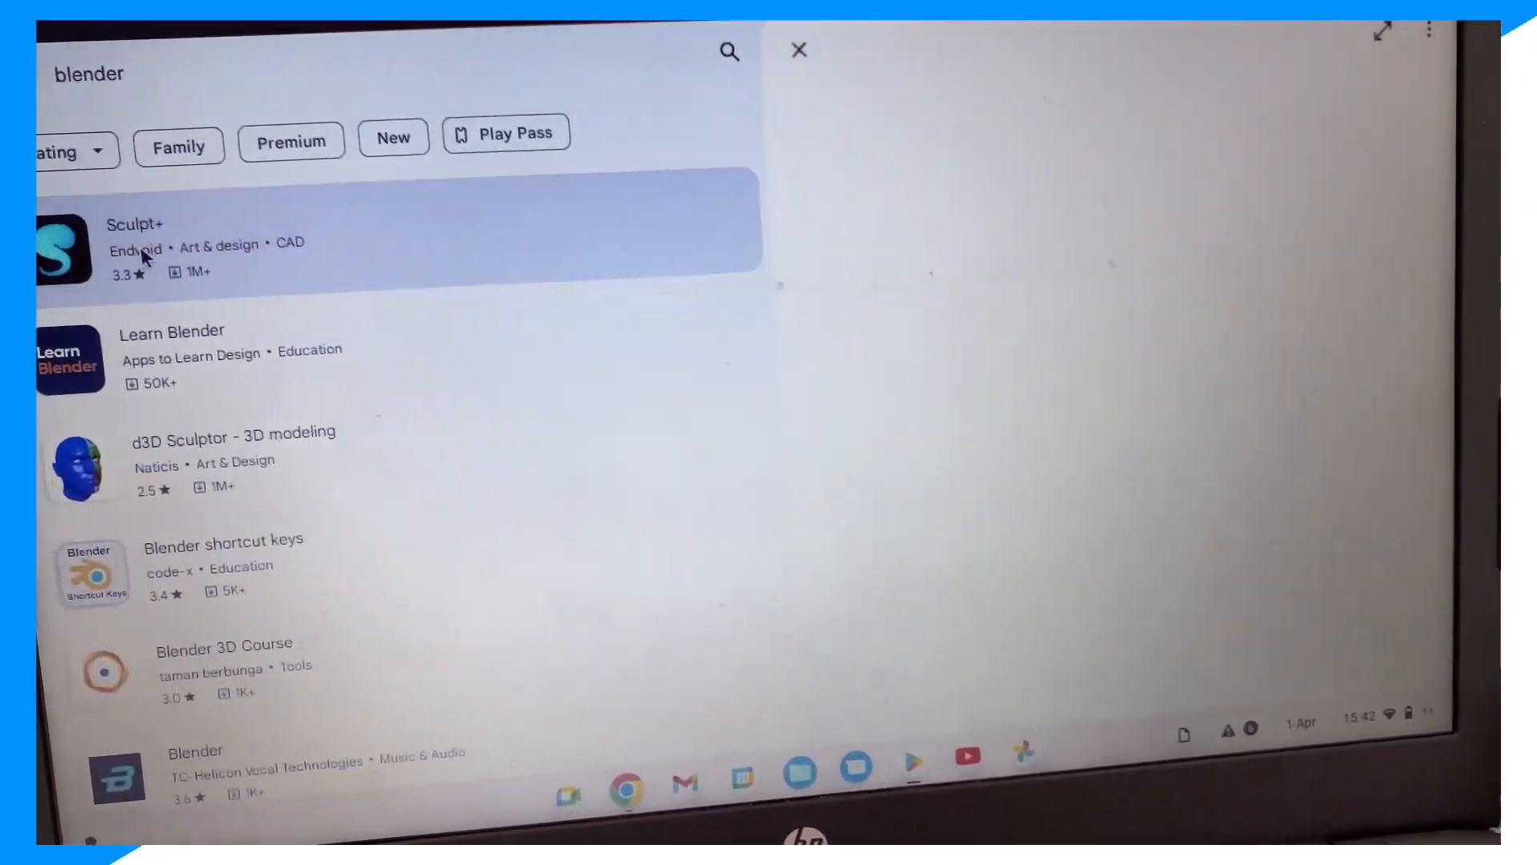
Open the Sculpt+ listing from the blender search results and install it.
click(137, 244)
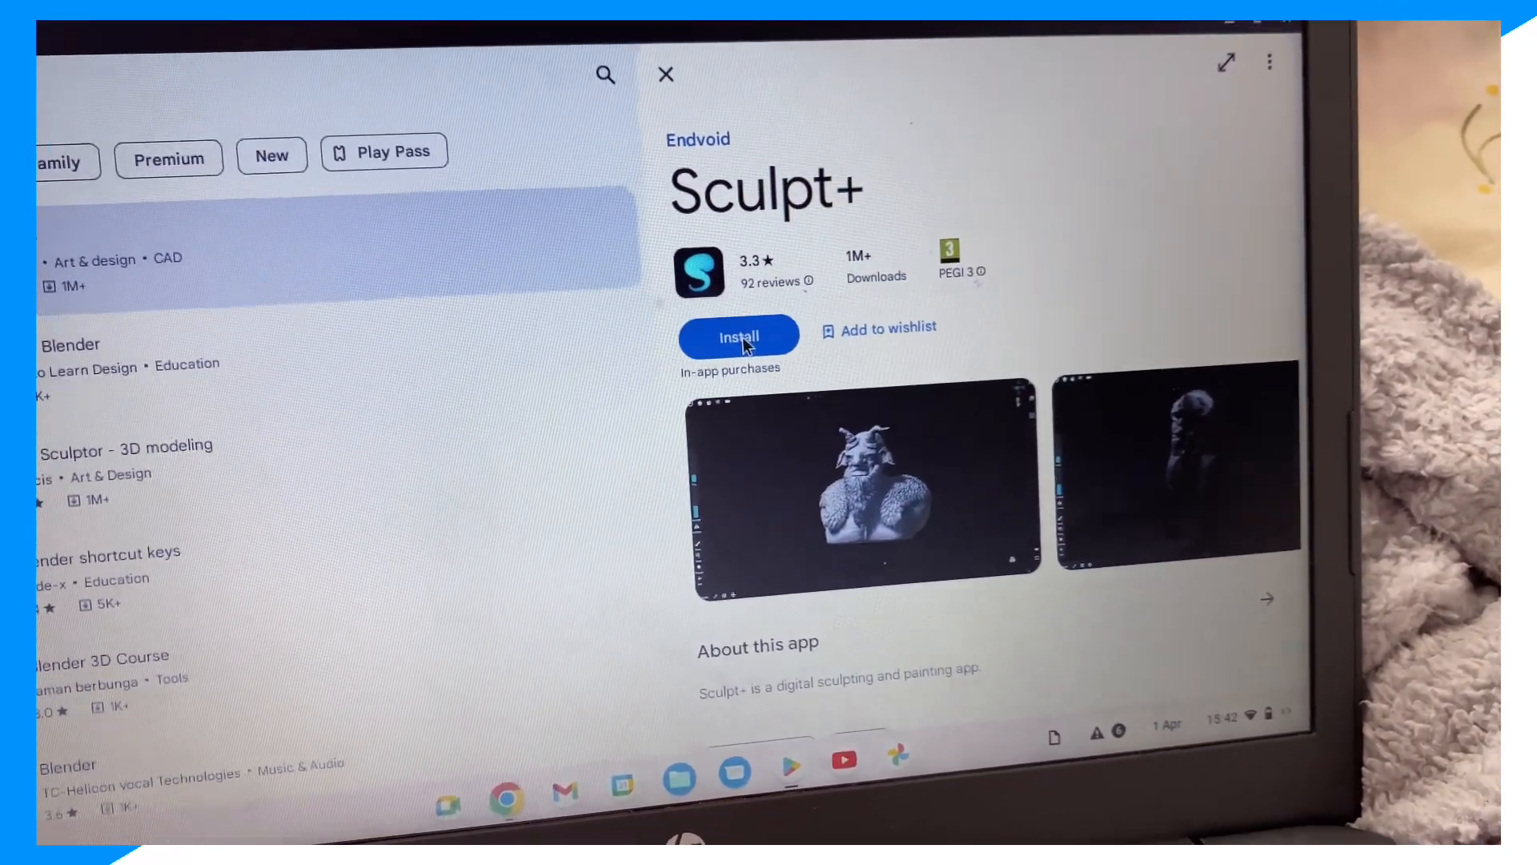
click(738, 335)
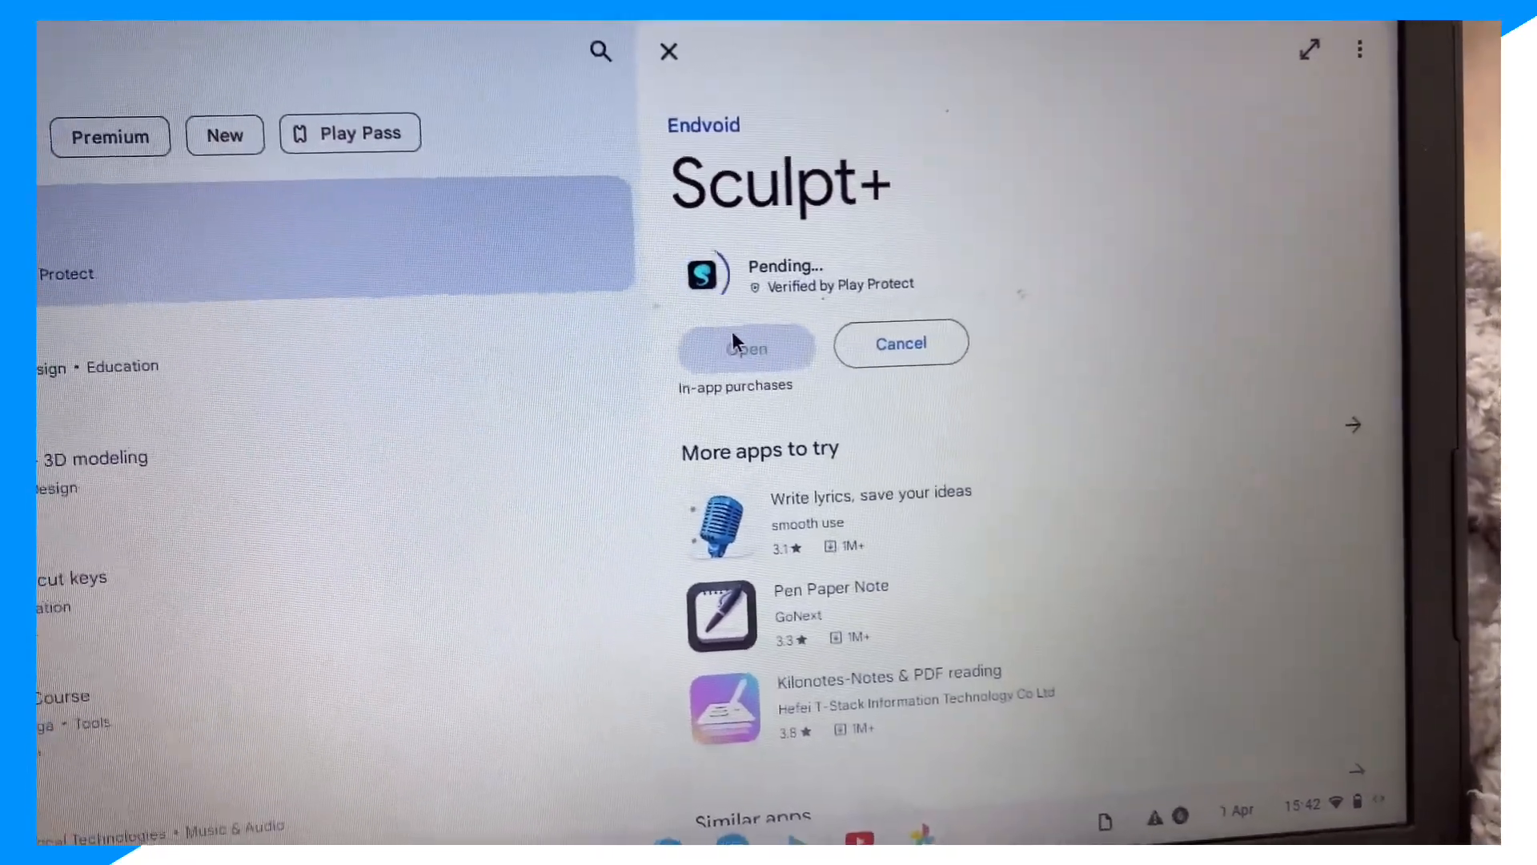
scroll(down, 3)
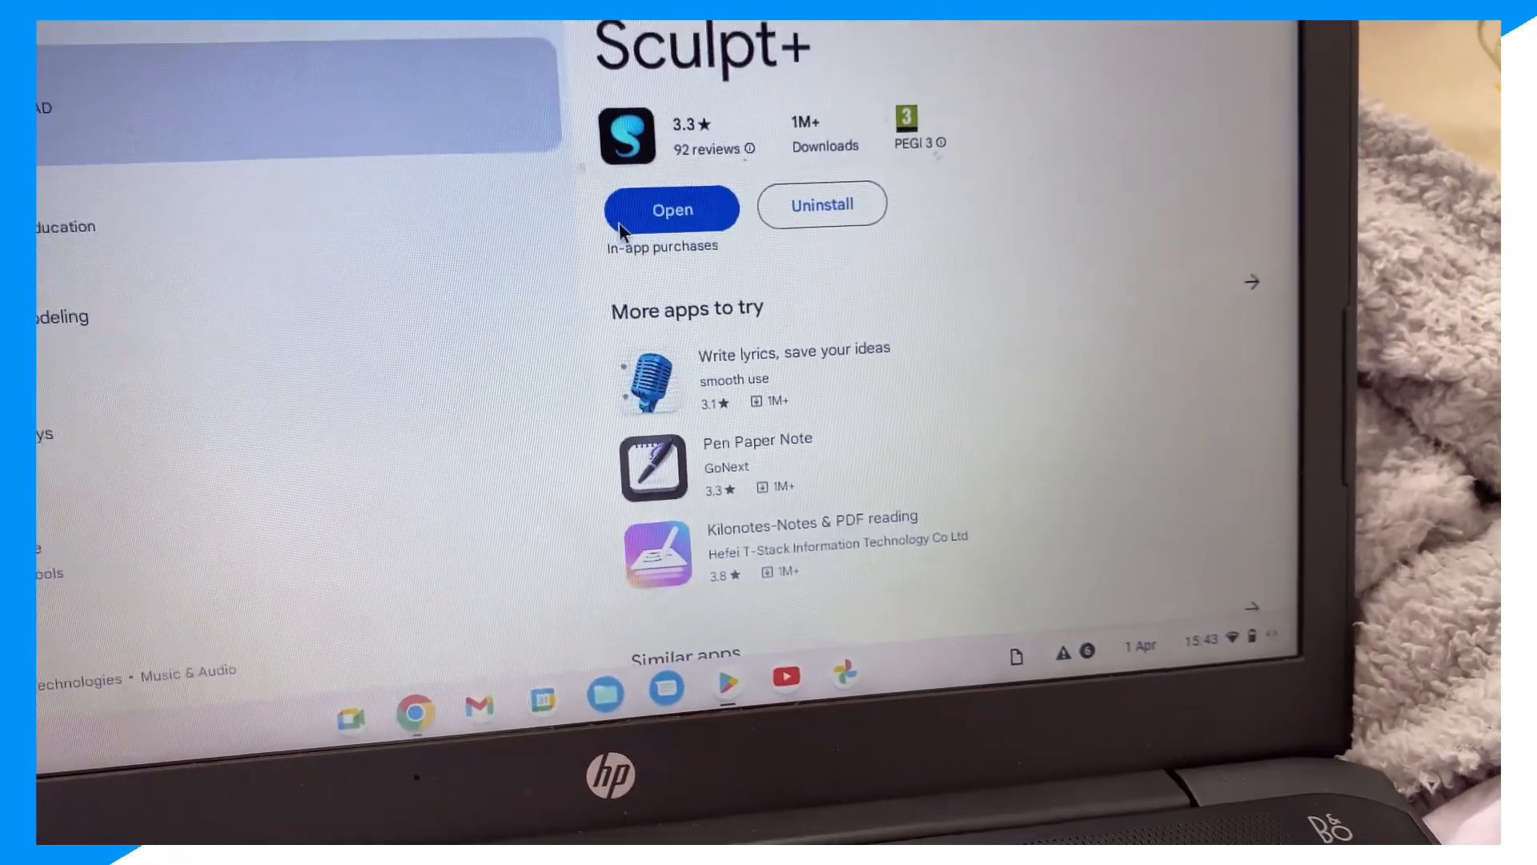
Launch Sculpt+ and allow it access to photos, media and files.
click(672, 210)
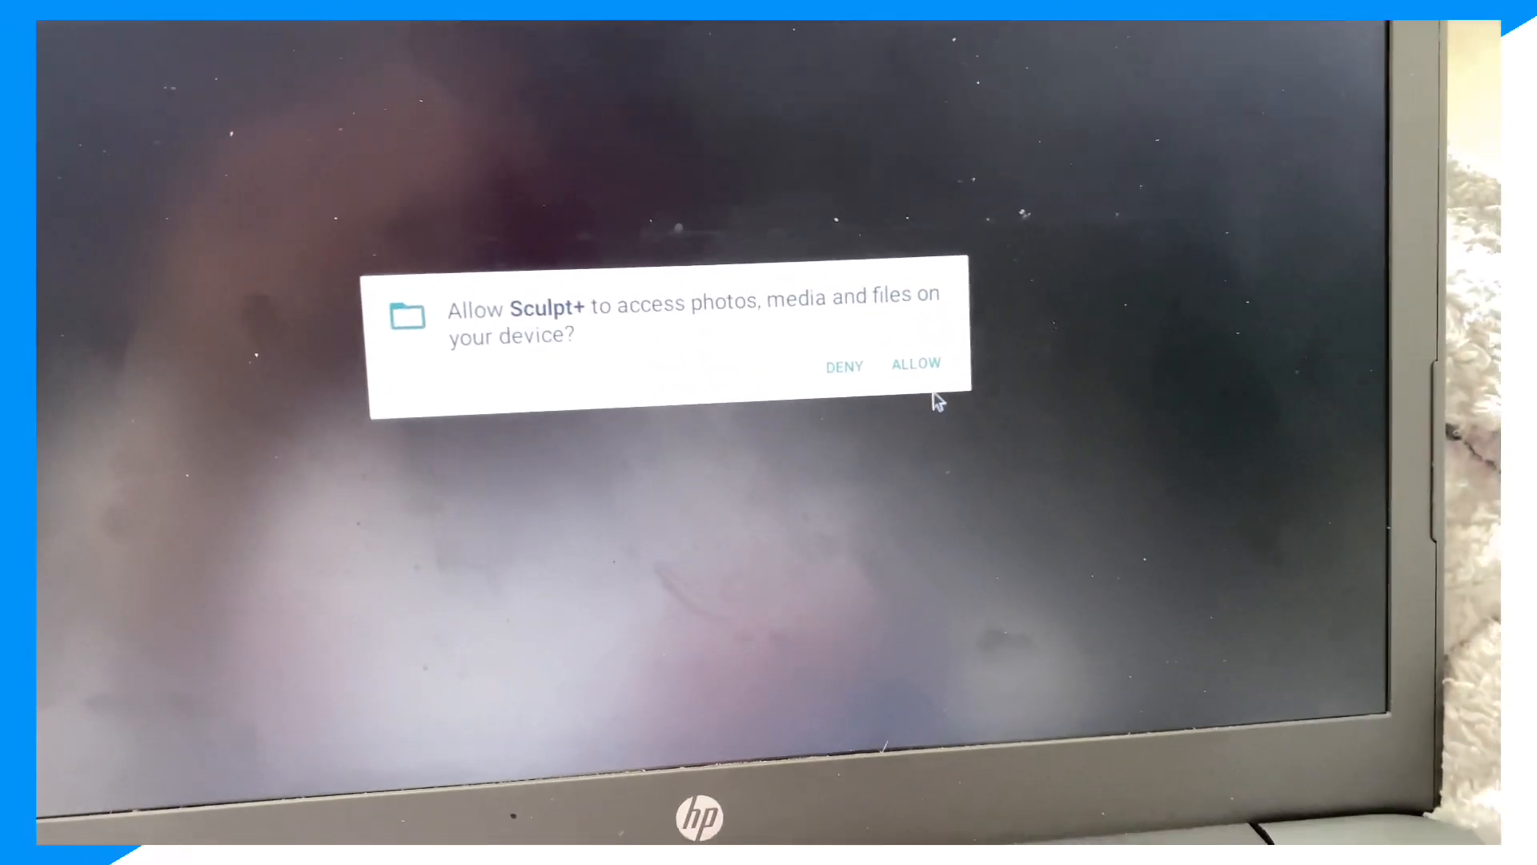
click(916, 364)
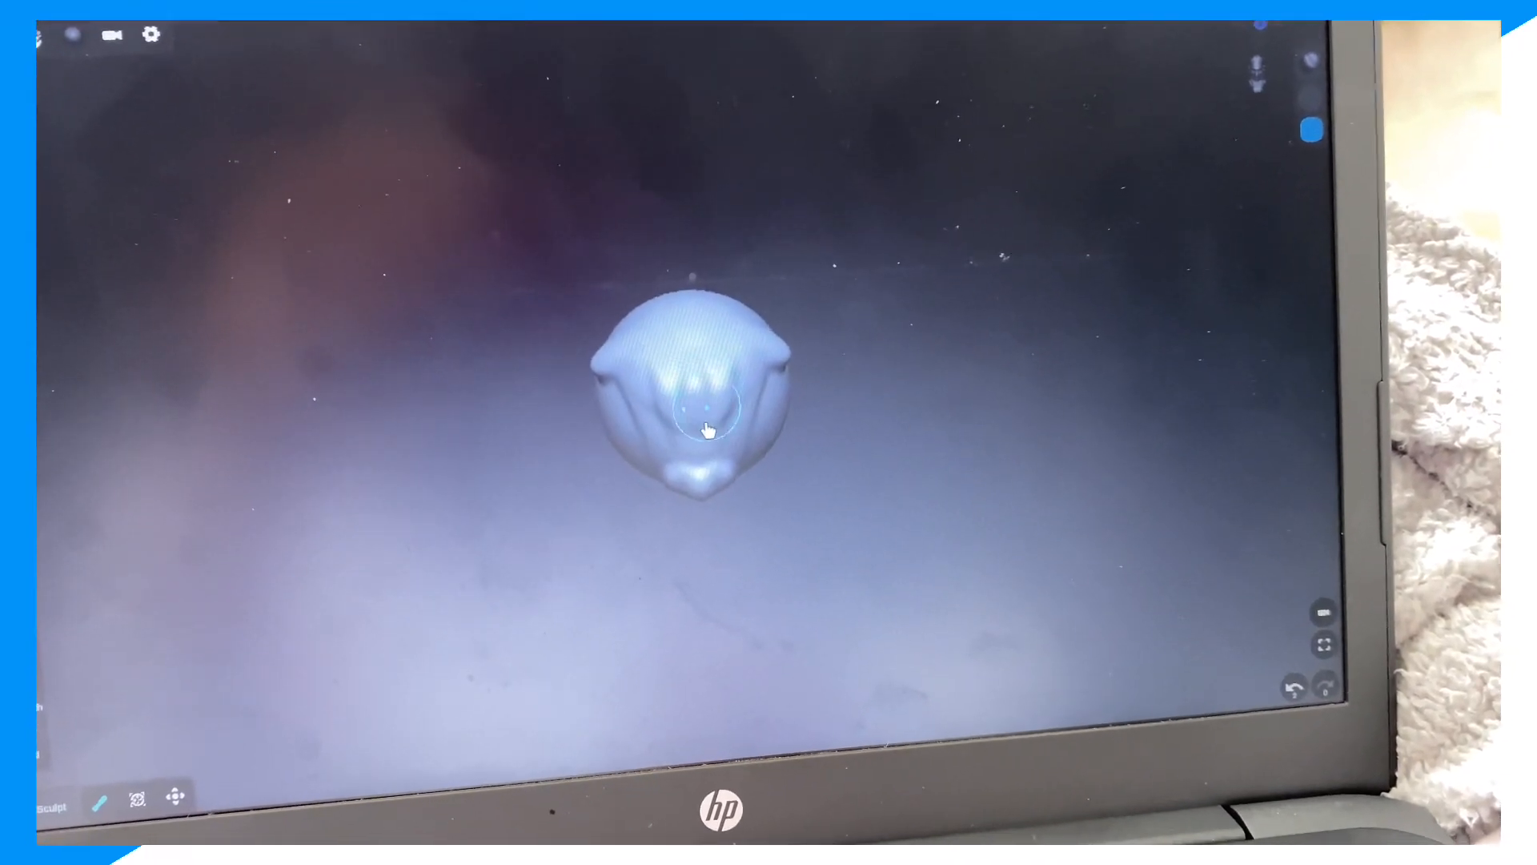
Drag upward across the sphere to raise sculpted detail on its surface.
drag(706, 432, 730, 323)
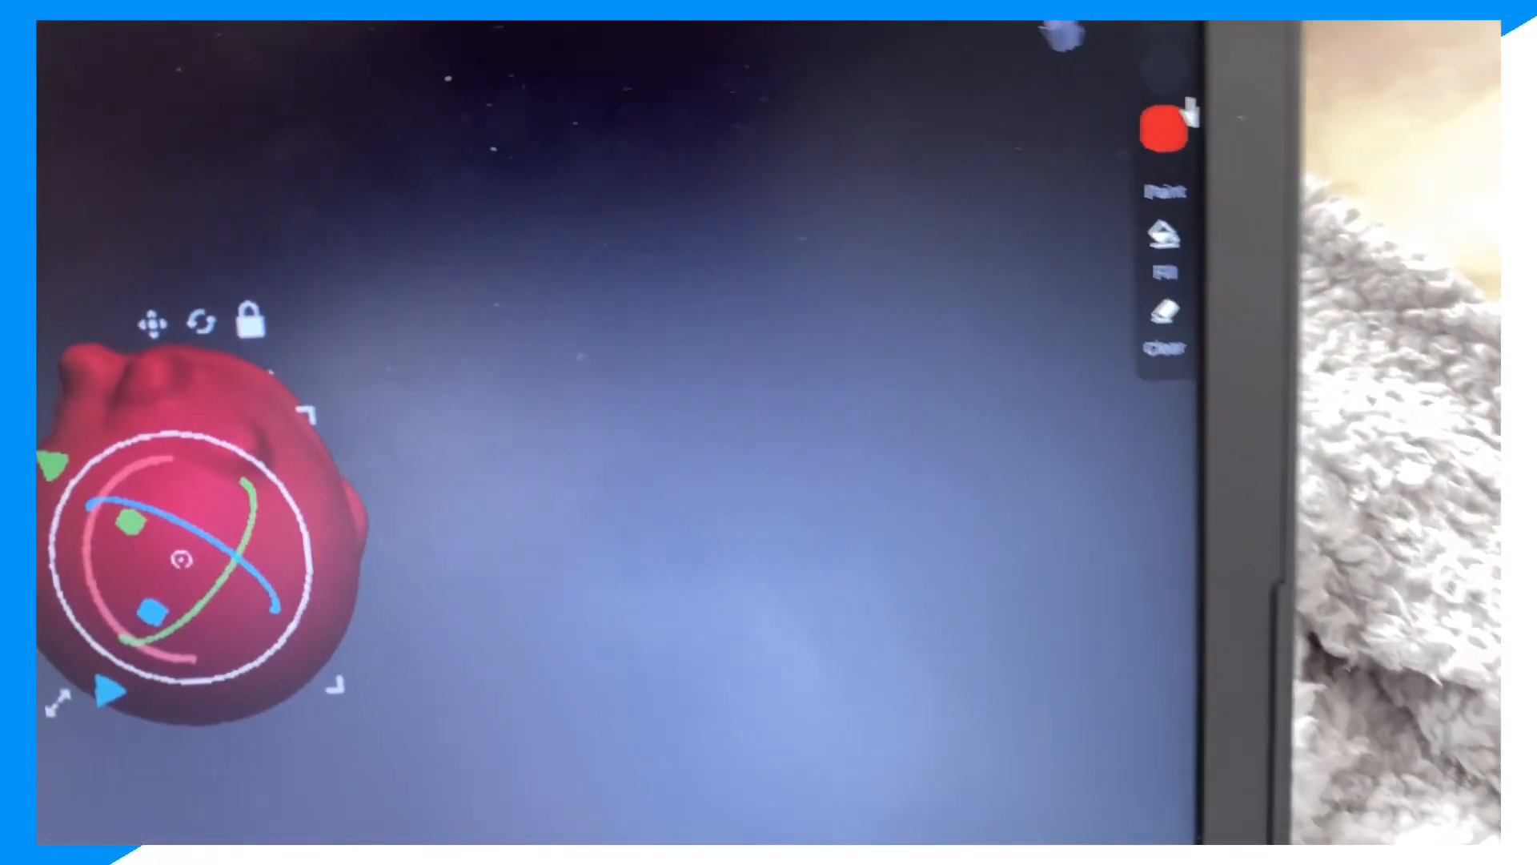
Pick yellow-green in the colour picker and close it.
click(1162, 130)
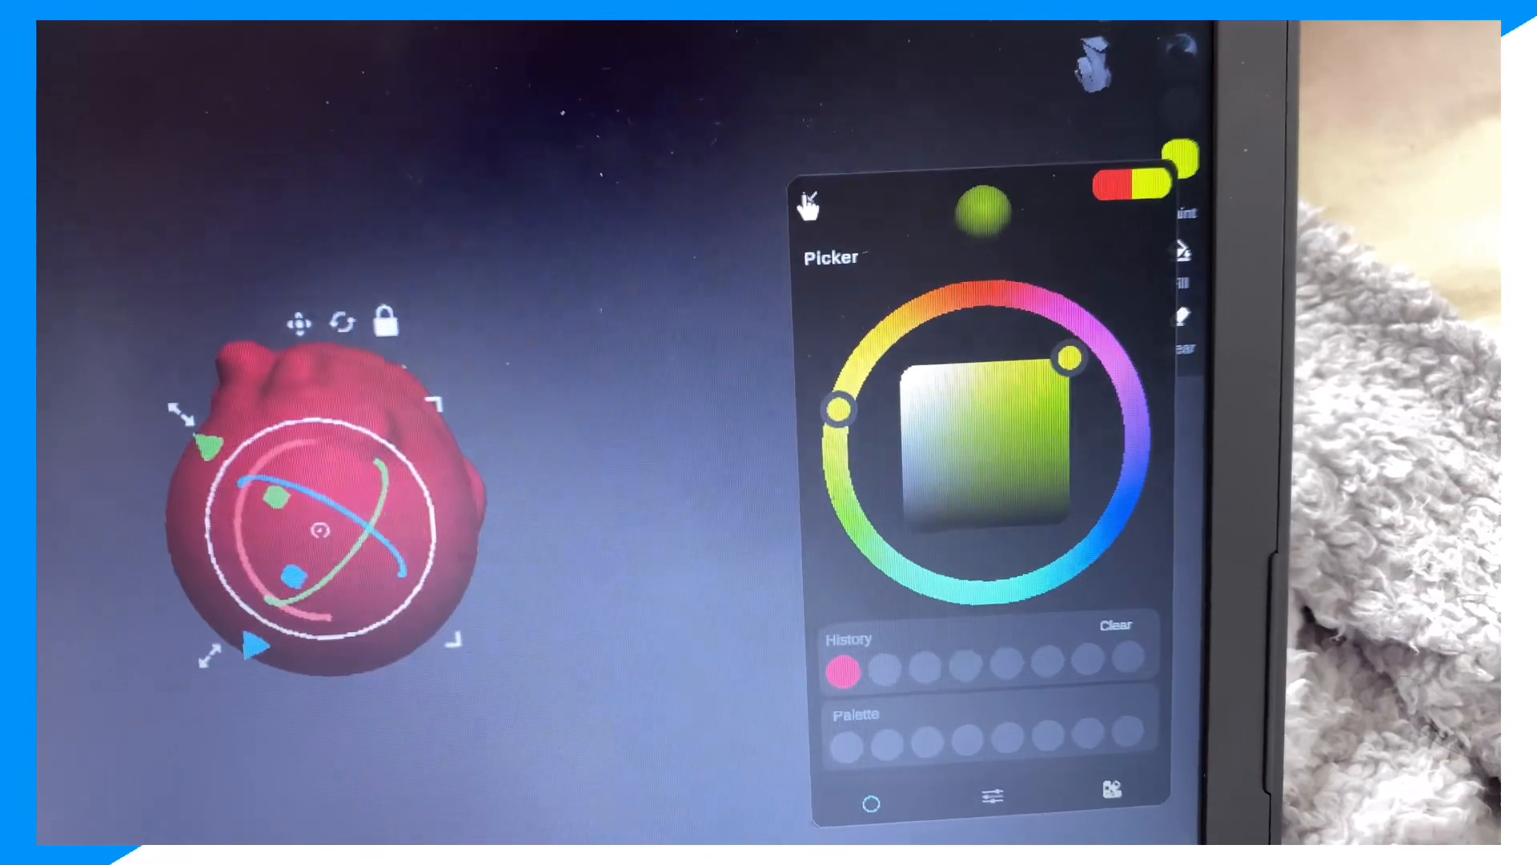
click(807, 205)
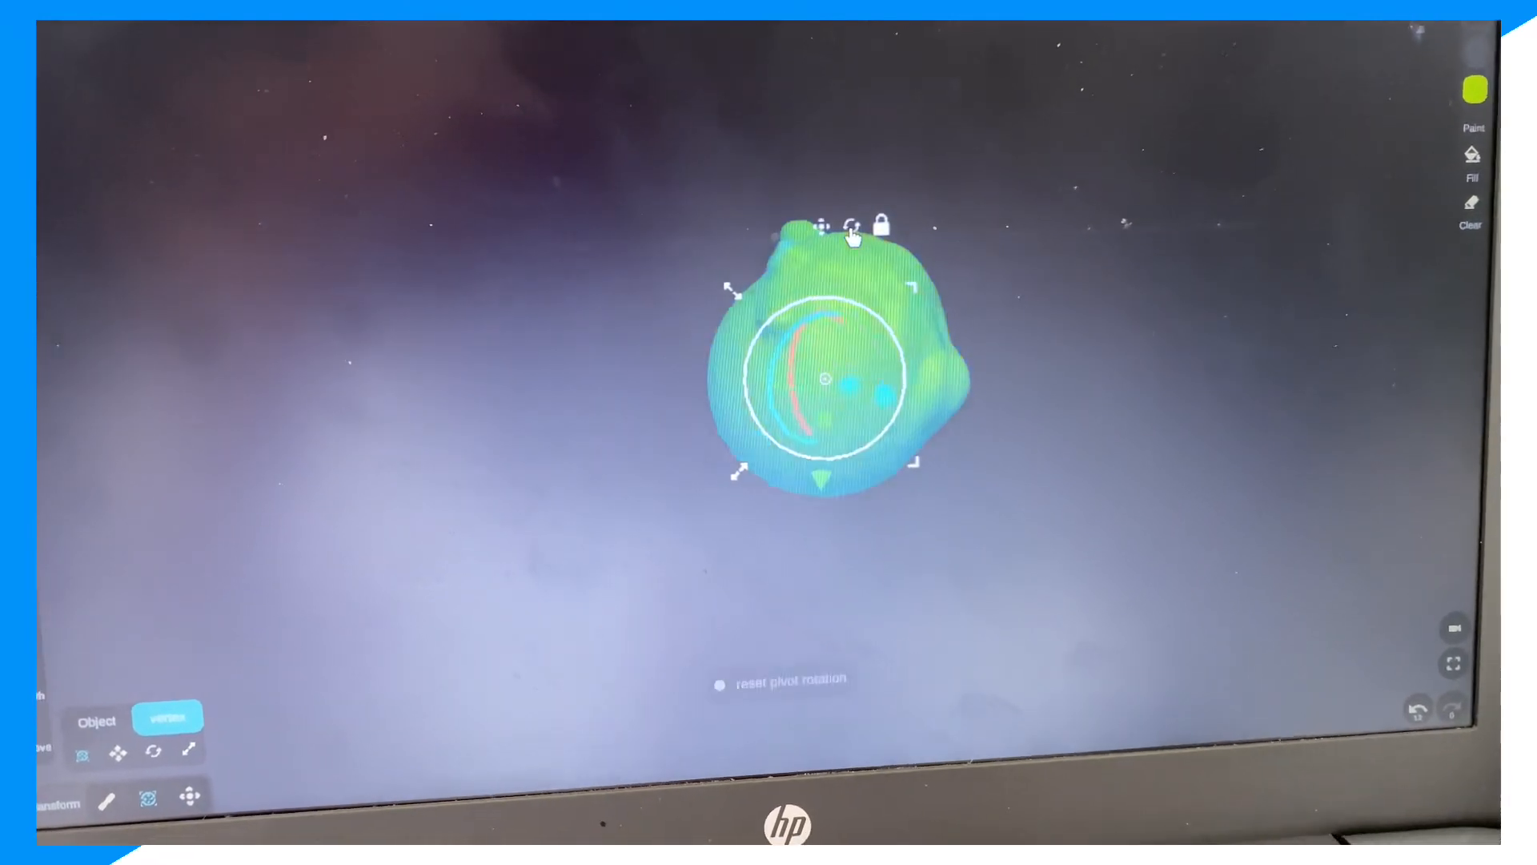
Toggle the lock icon above the transform gizmo to free the pivot.
click(881, 223)
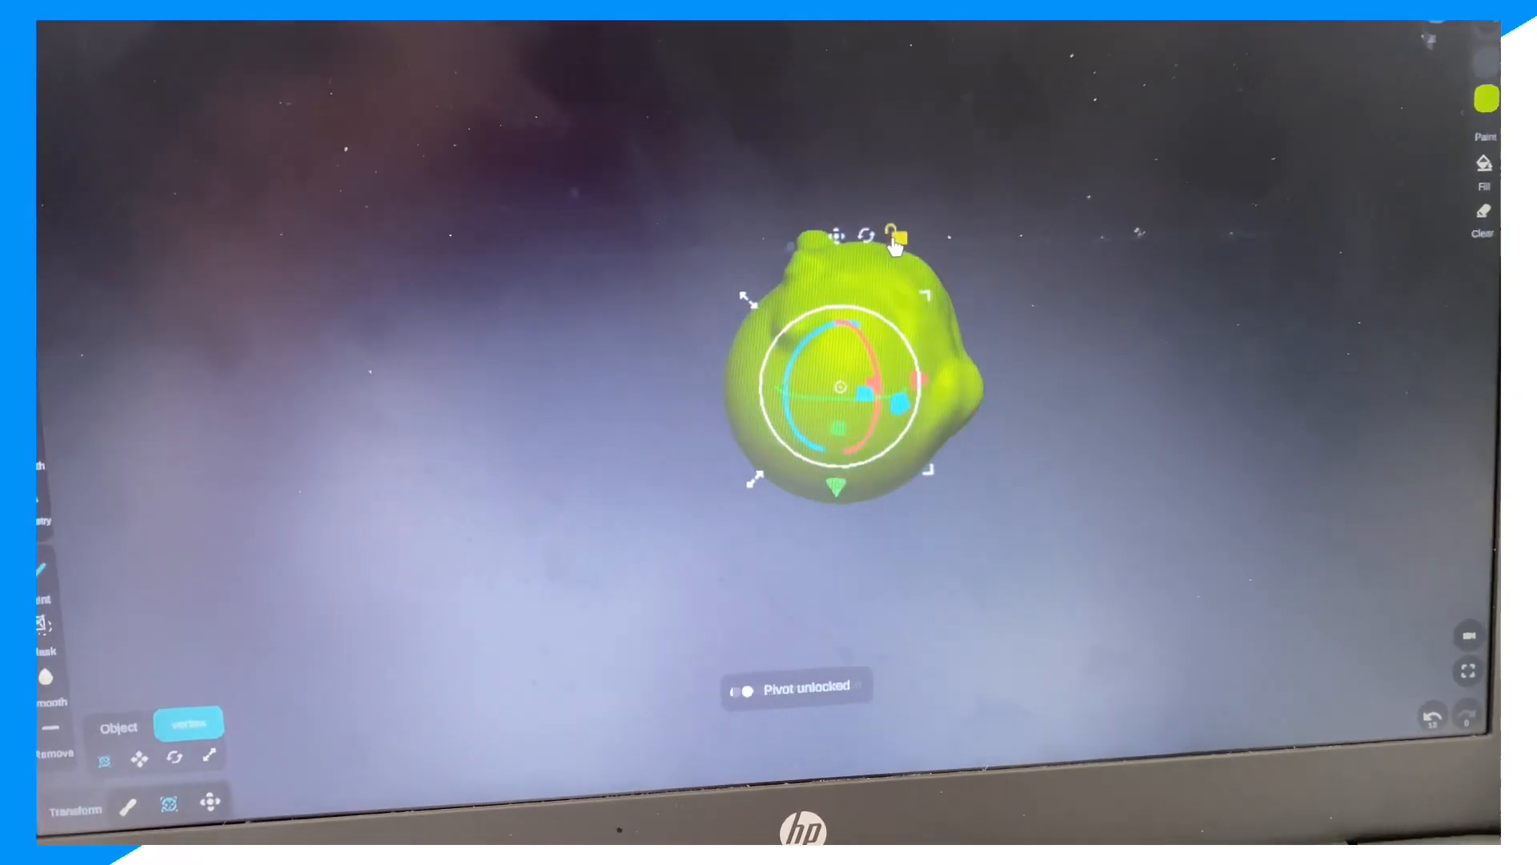
click(908, 237)
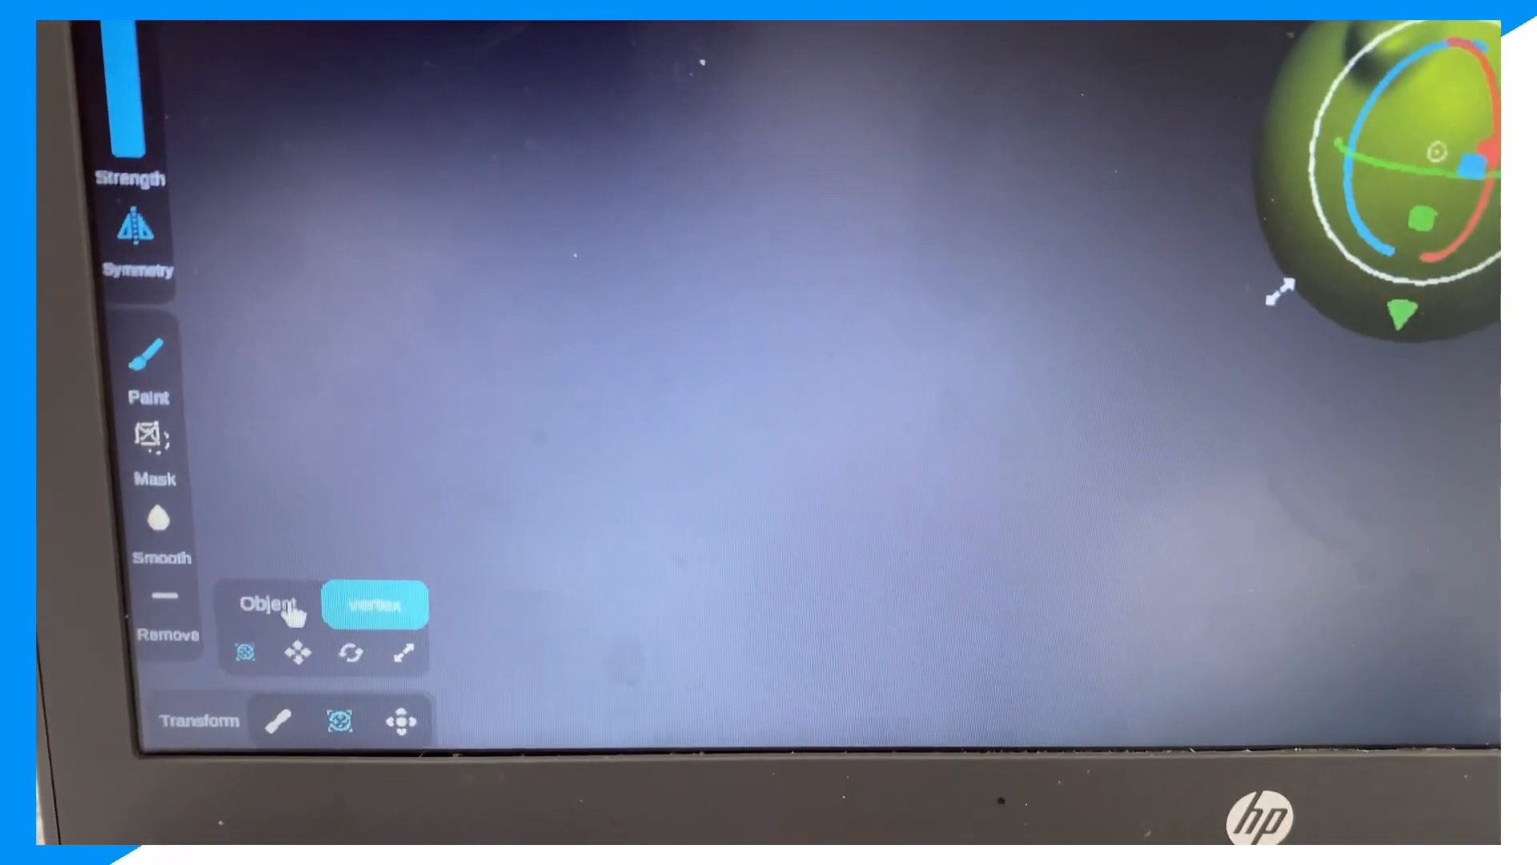
click(270, 606)
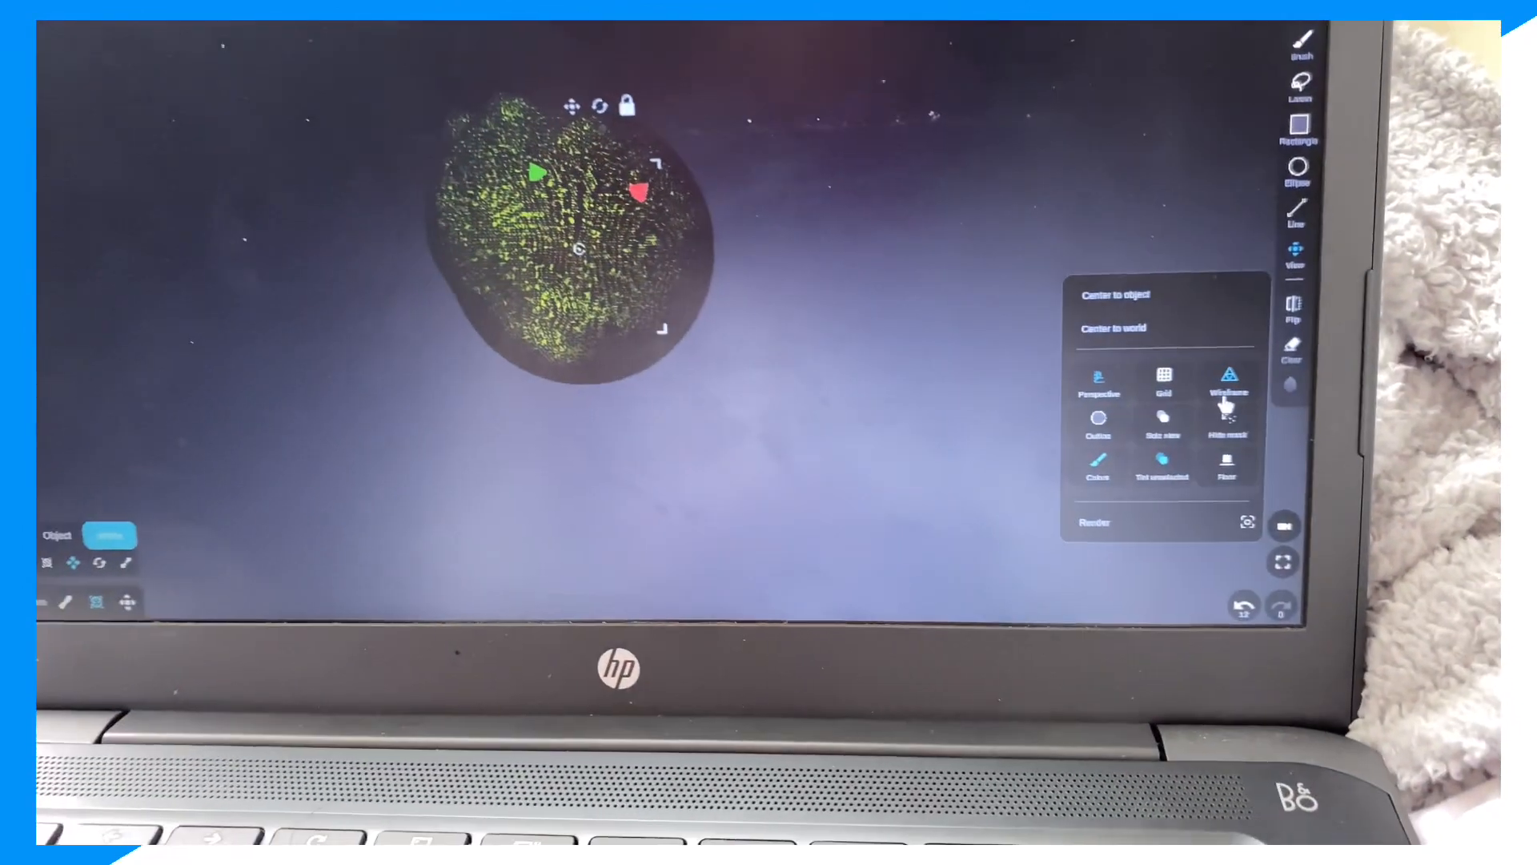
Turn on Grid in the View menu beneath the wireframe green model.
click(1137, 353)
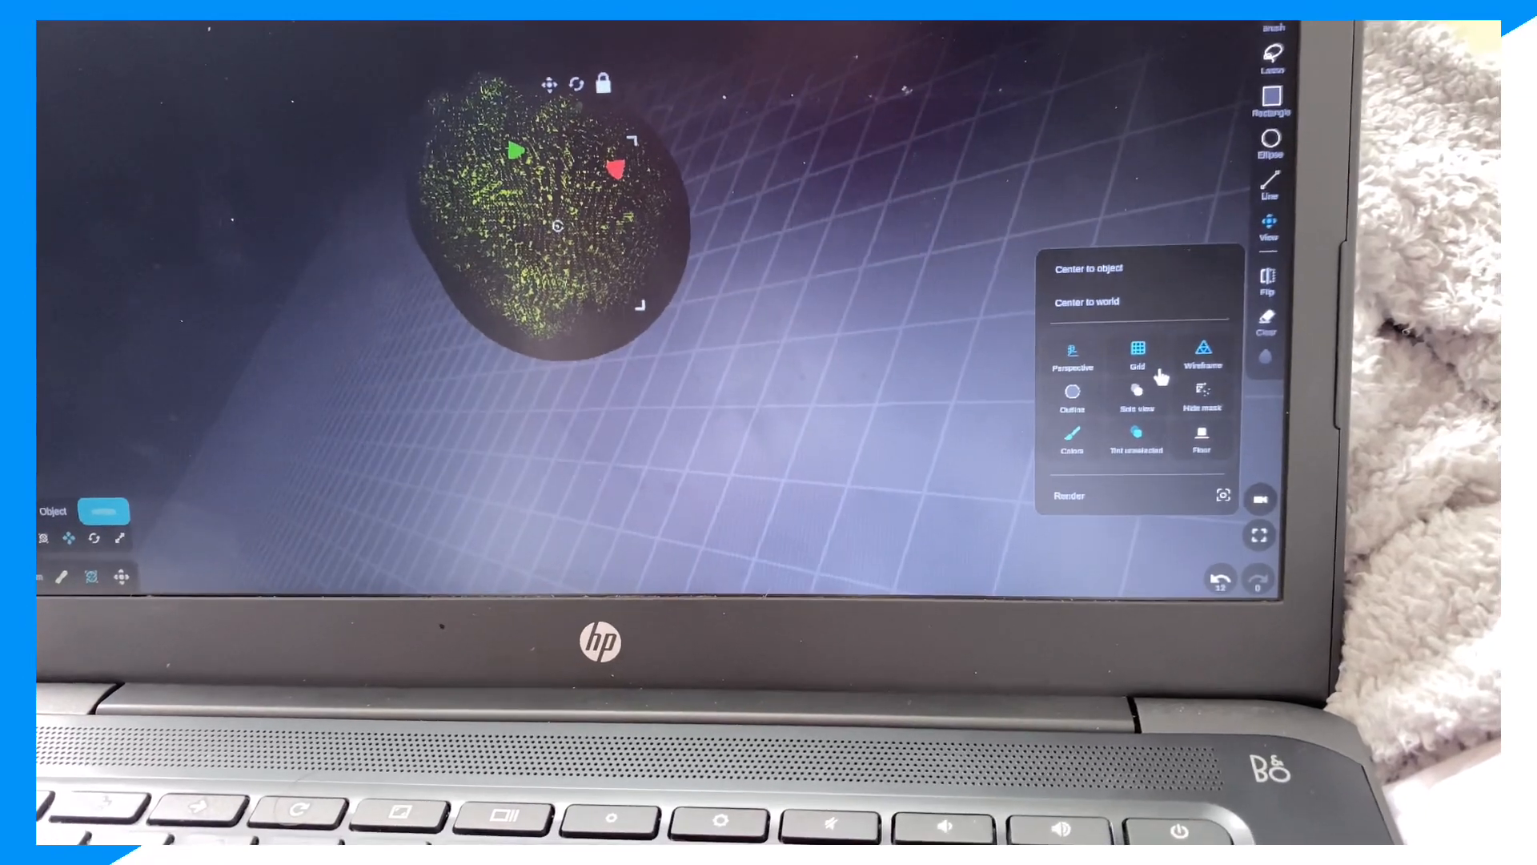